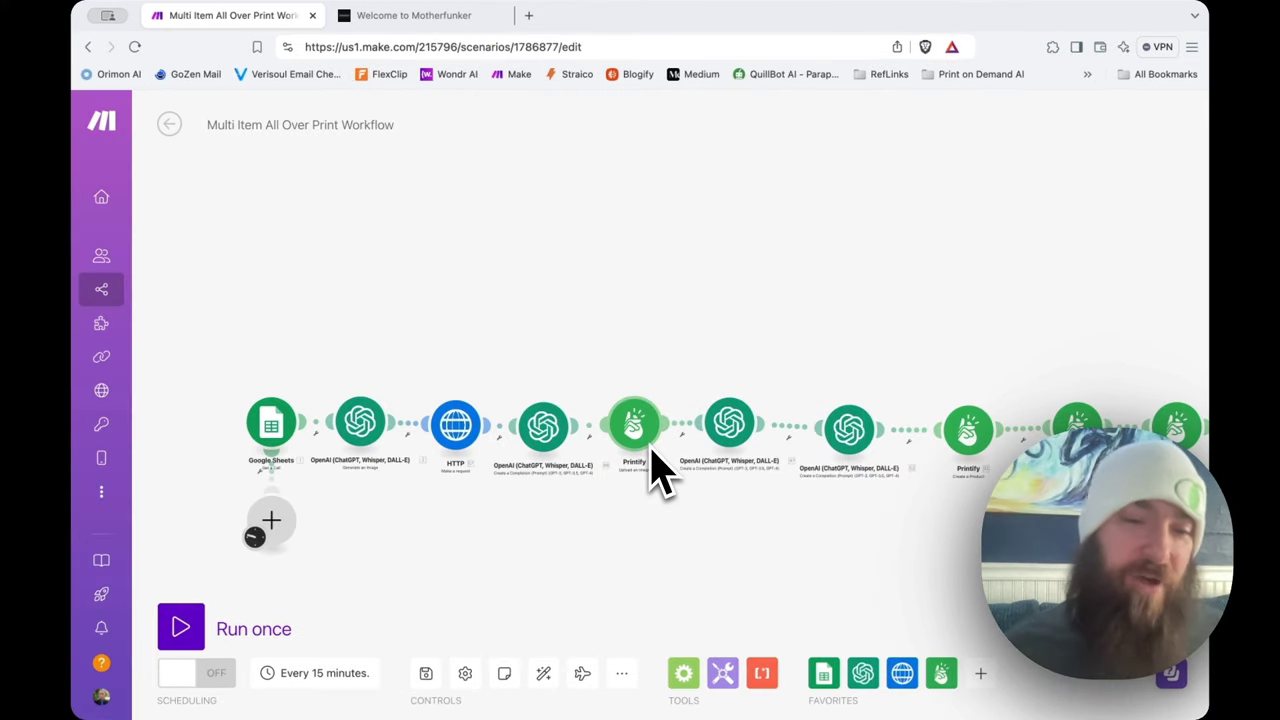
pyautogui.moveTo(525, 318)
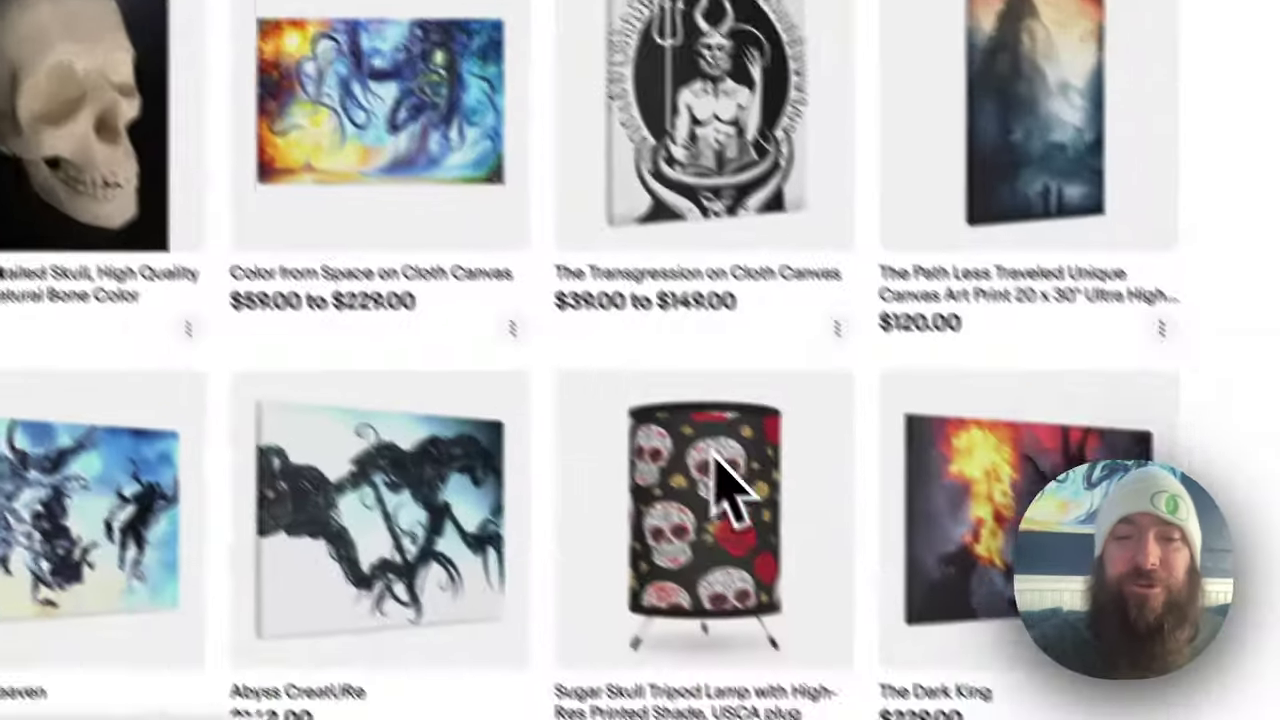
# Step: Scroll the Scenarios list and open the AI Autoblogger Templates folder
pyautogui.scroll(-3)
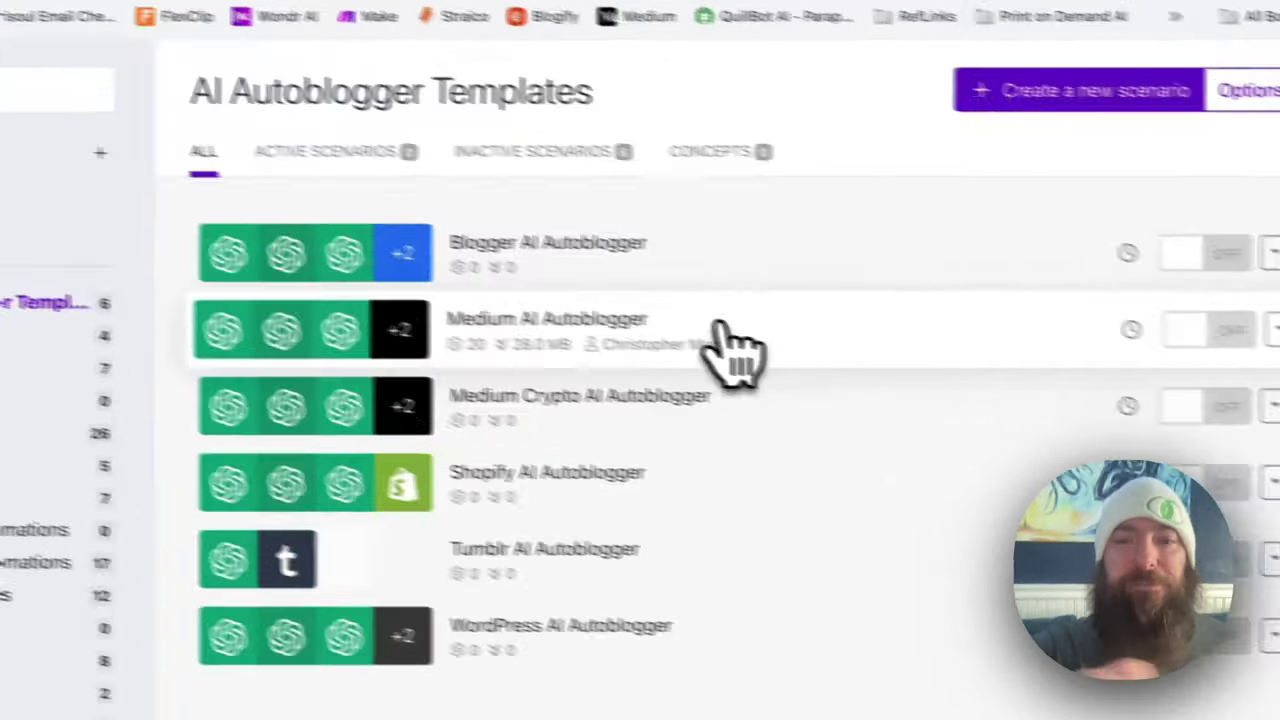
pyautogui.click(547, 330)
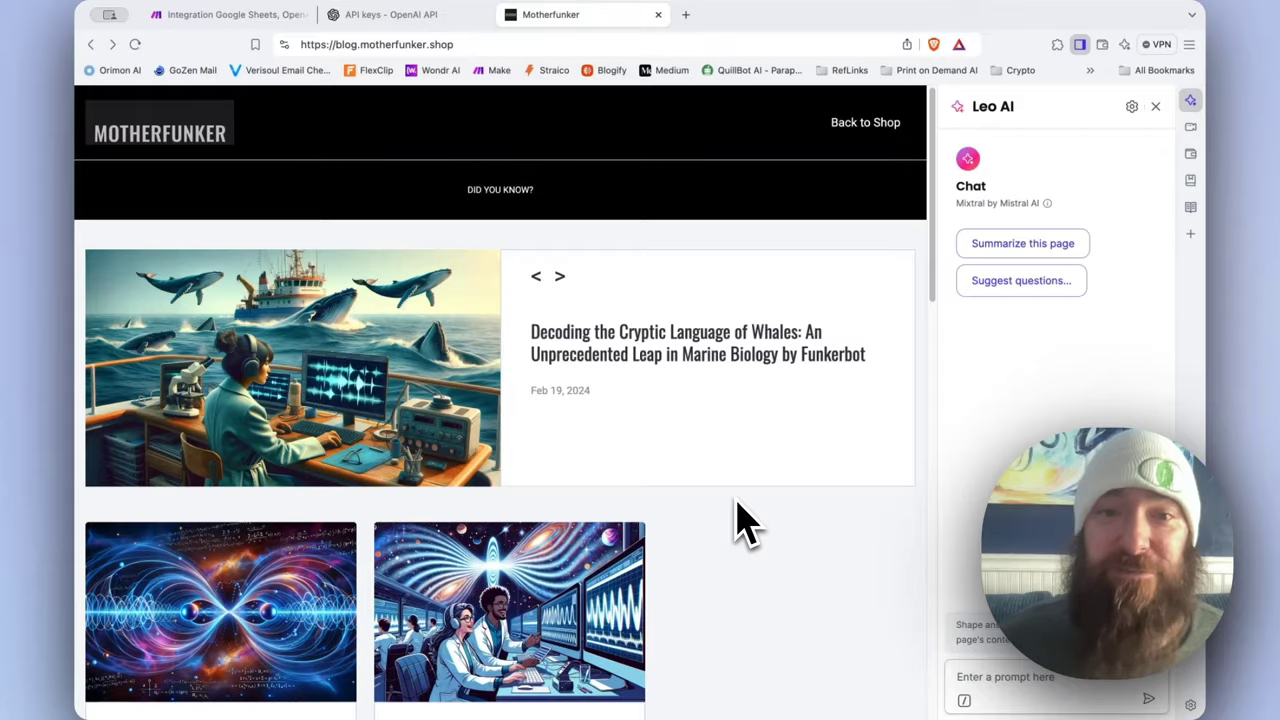
pyautogui.scroll(-3)
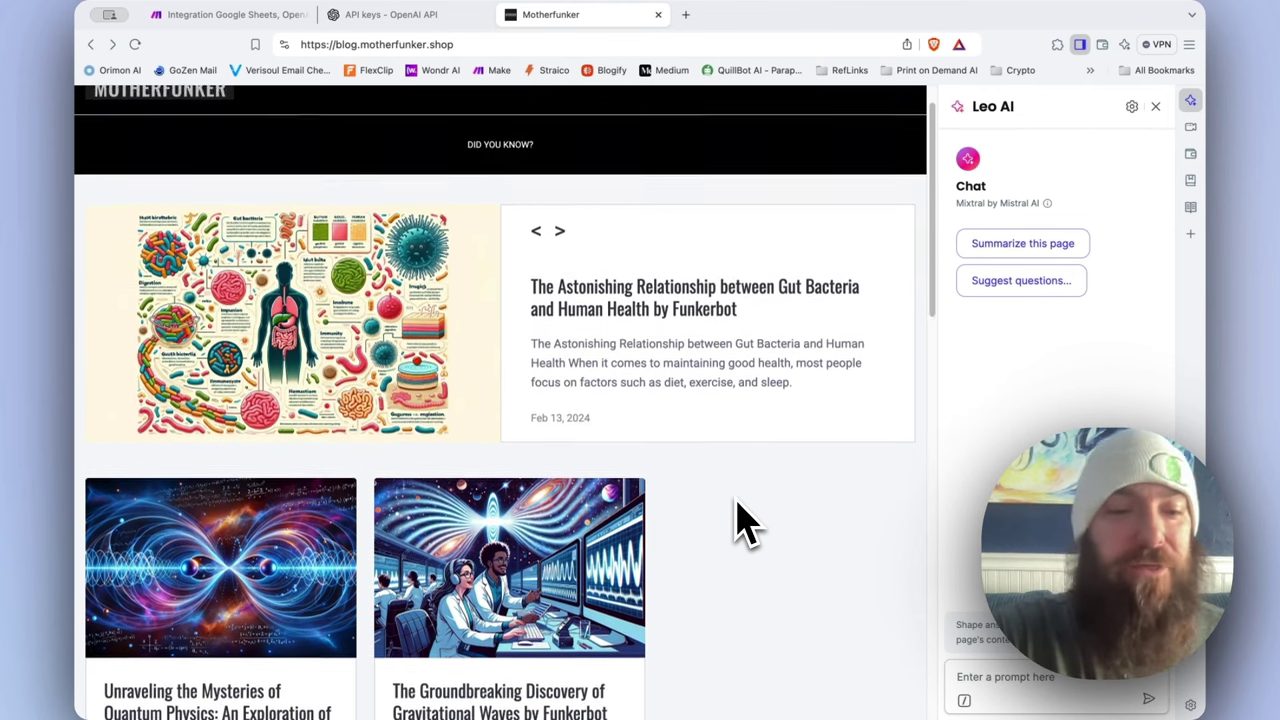
pyautogui.scroll(-3)
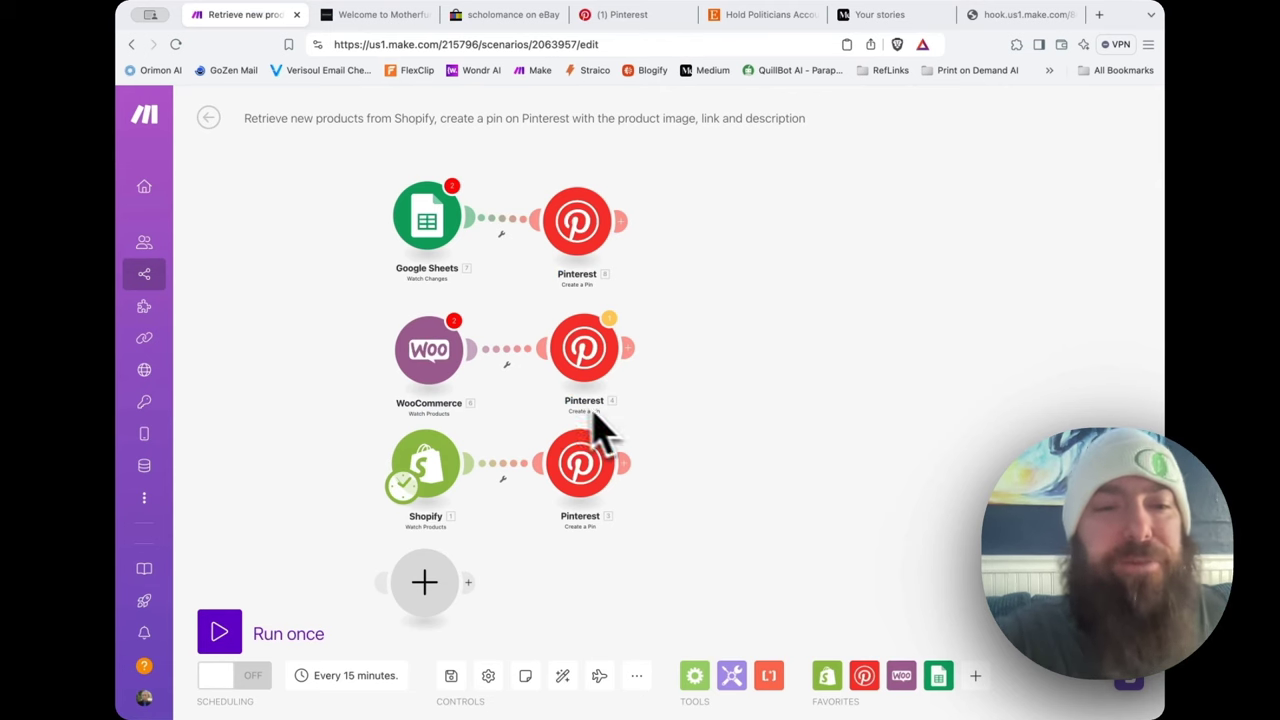
pyautogui.moveTo(535, 410)
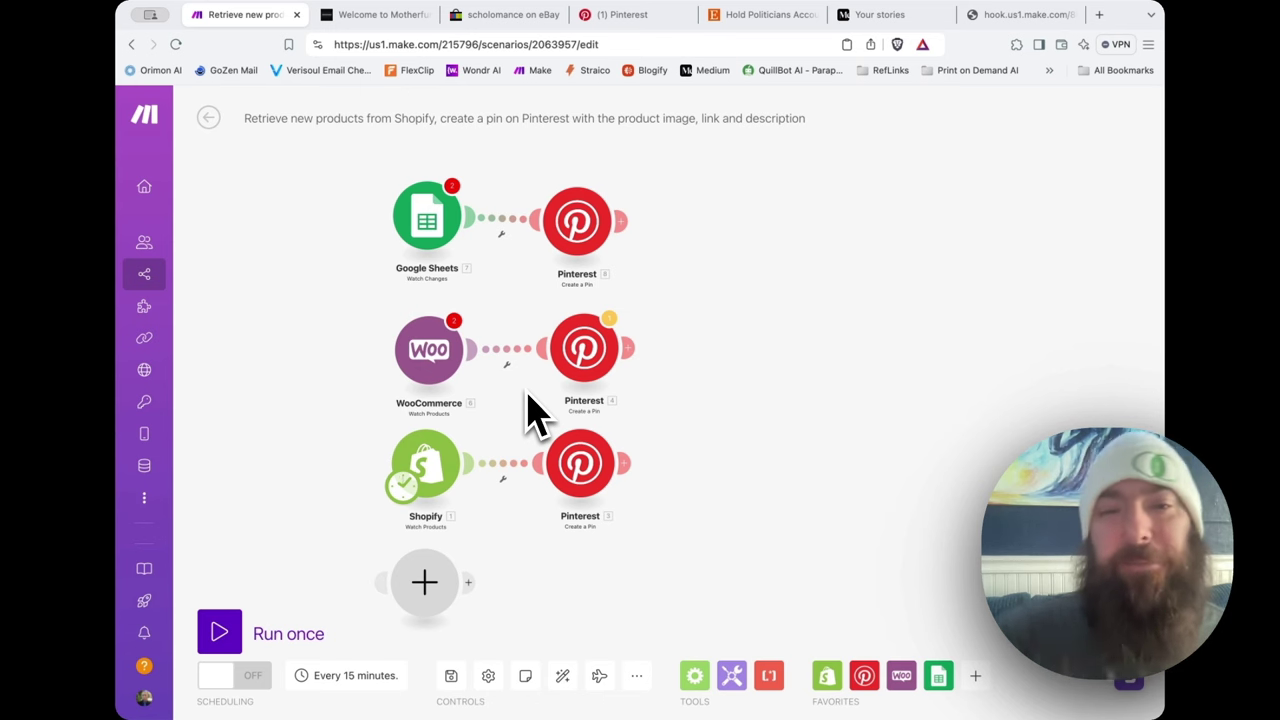
pyautogui.moveTo(720, 315)
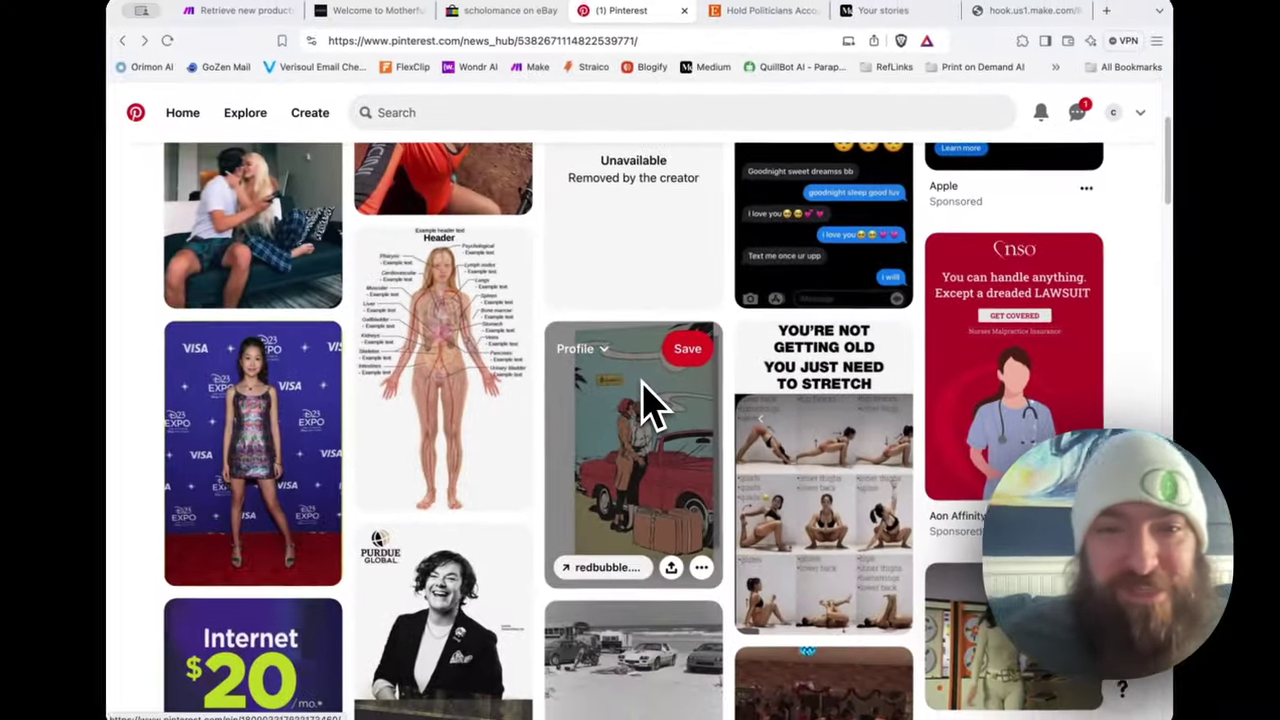
# Step: Switch to the Pinterest browser tab to view the home feed of pins
pyautogui.click(1025, 10)
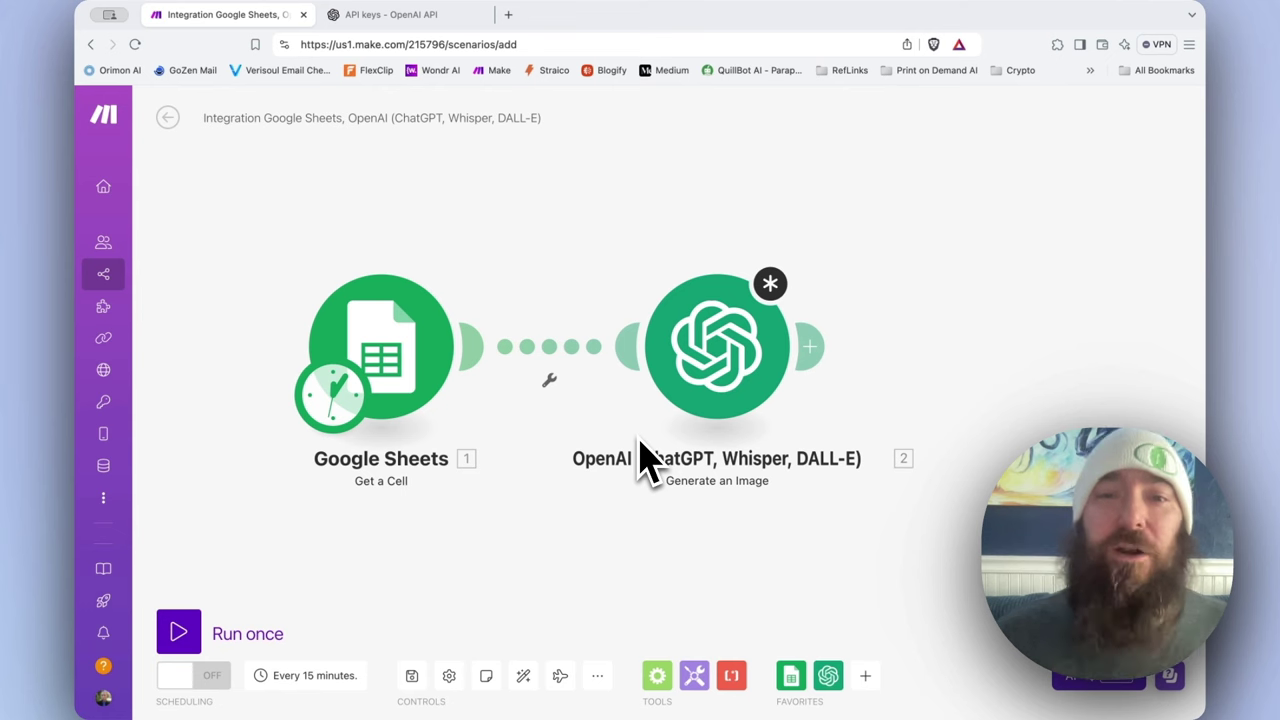
pyautogui.moveTo(685, 520)
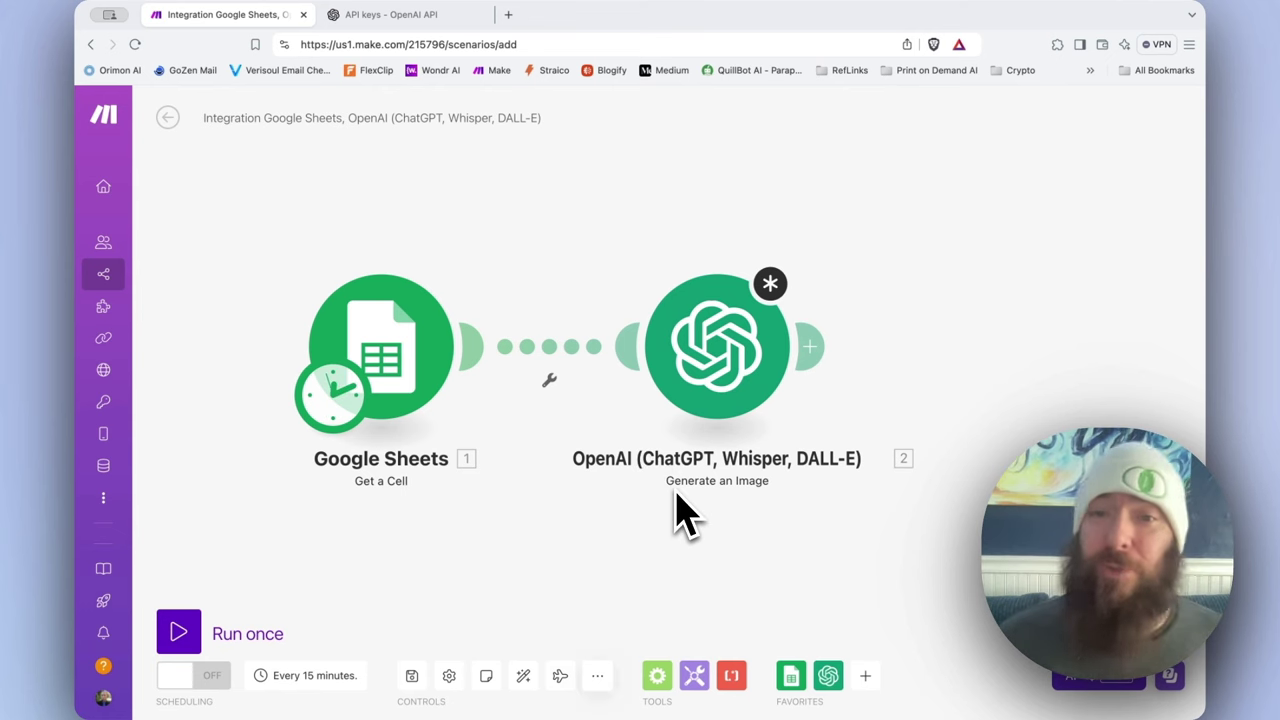